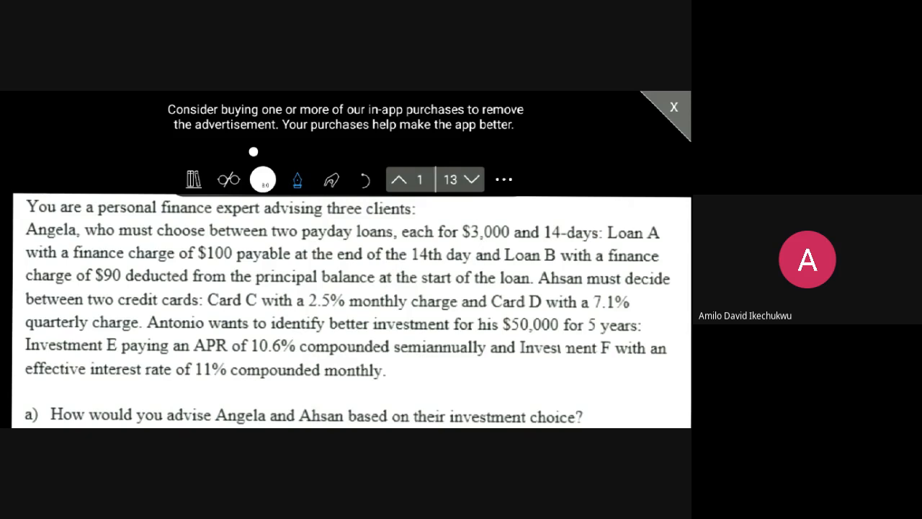
Scroll past the problem statement to a blank area of the whiteboard.
scroll("down", 3)
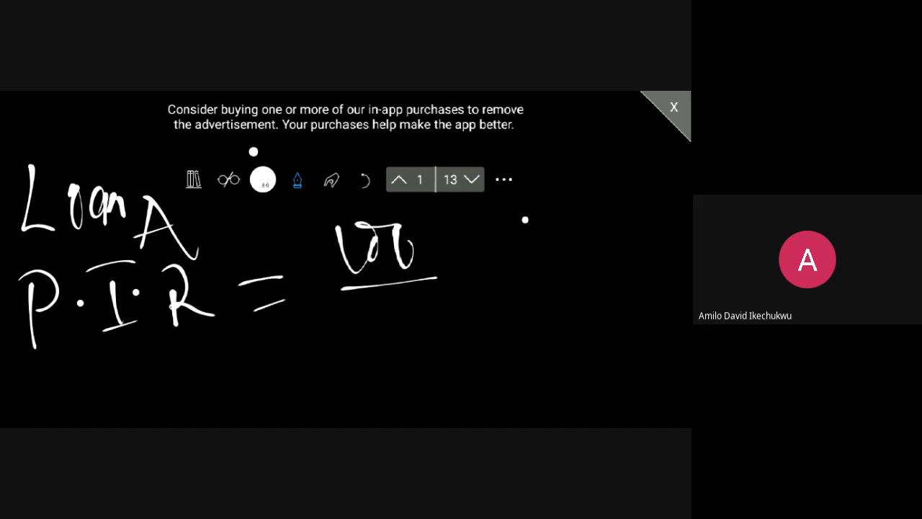
Write 3000 under Loan A's fraction bar and the result 3.3… beside it.
left_click_drag(328, 312, 368, 310)
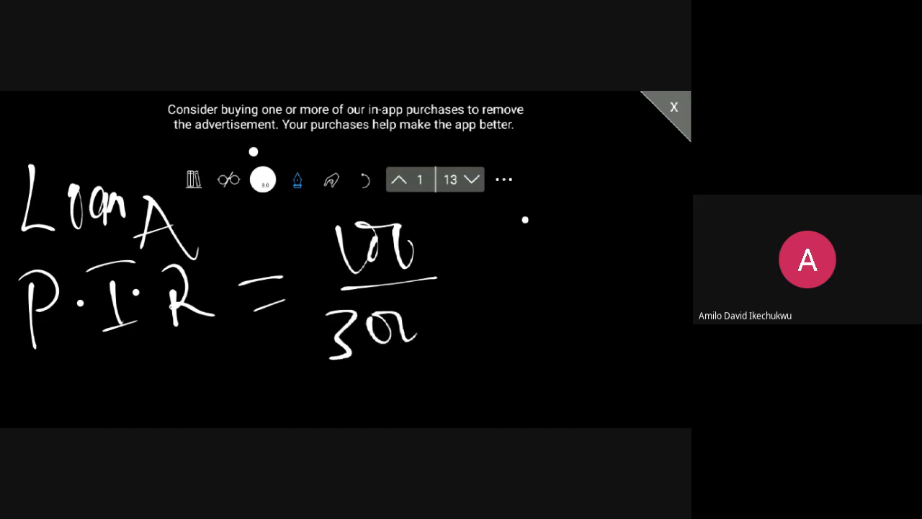
left_click_drag(411, 324, 447, 332)
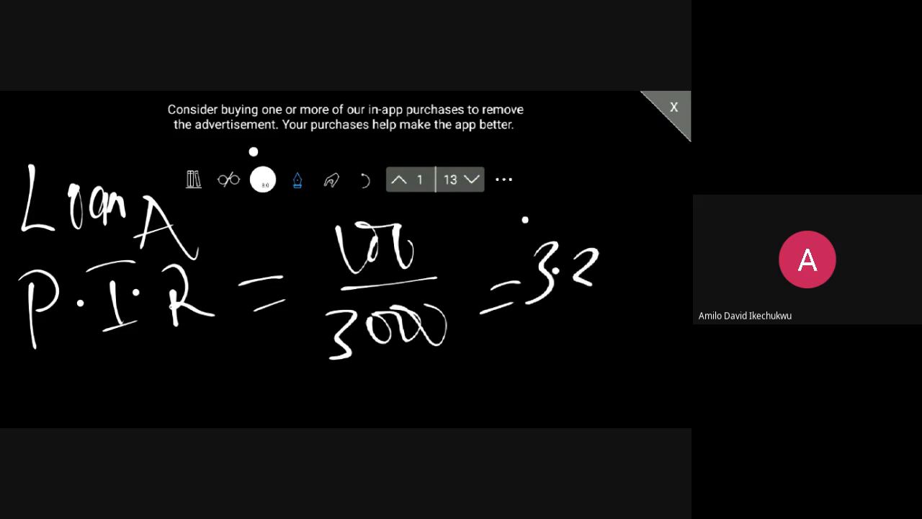
left_click_drag(570, 274, 648, 303)
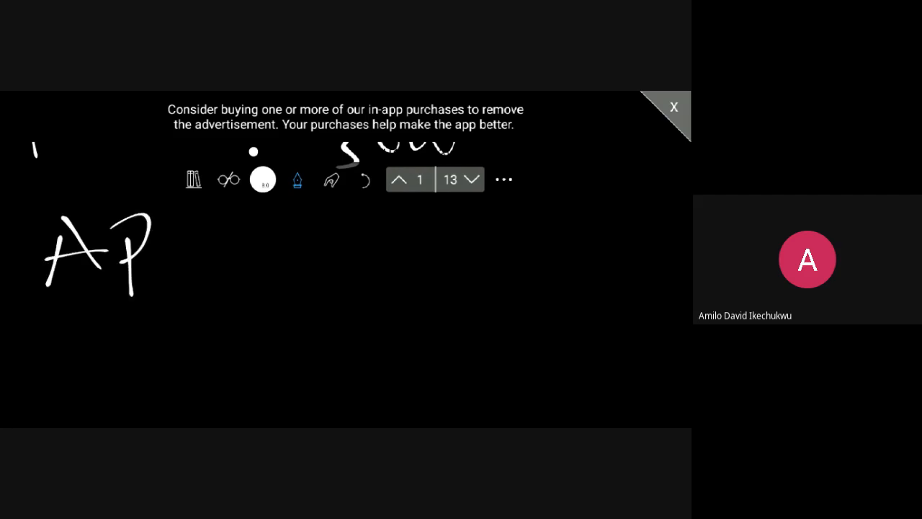
Handwrite Loan A's A.P.R as (3.33% ÷ 14) × 365.
left_click_drag(145, 237, 332, 230)
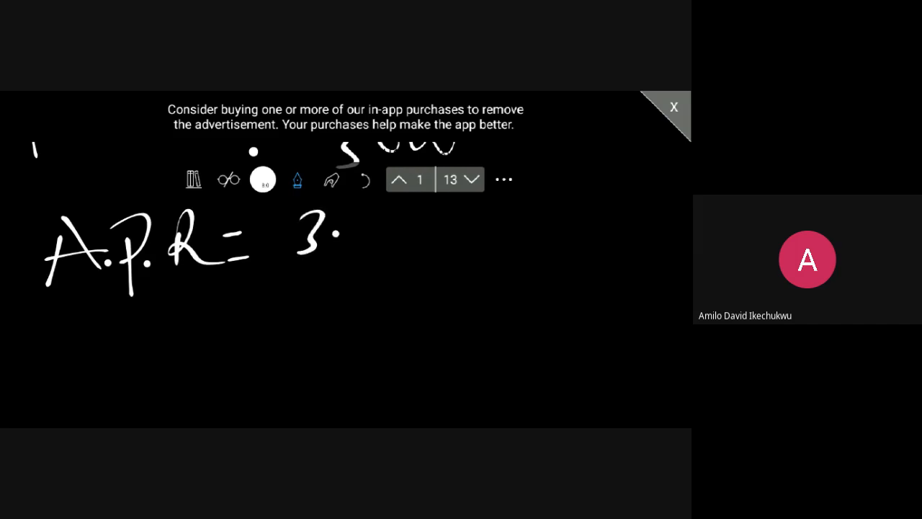
left_click_drag(331, 245, 429, 231)
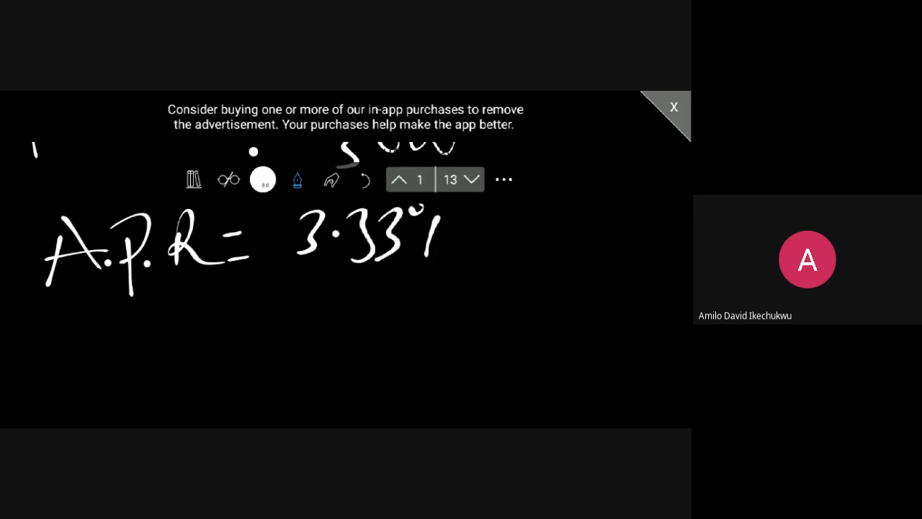
left_click_drag(296, 271, 472, 272)
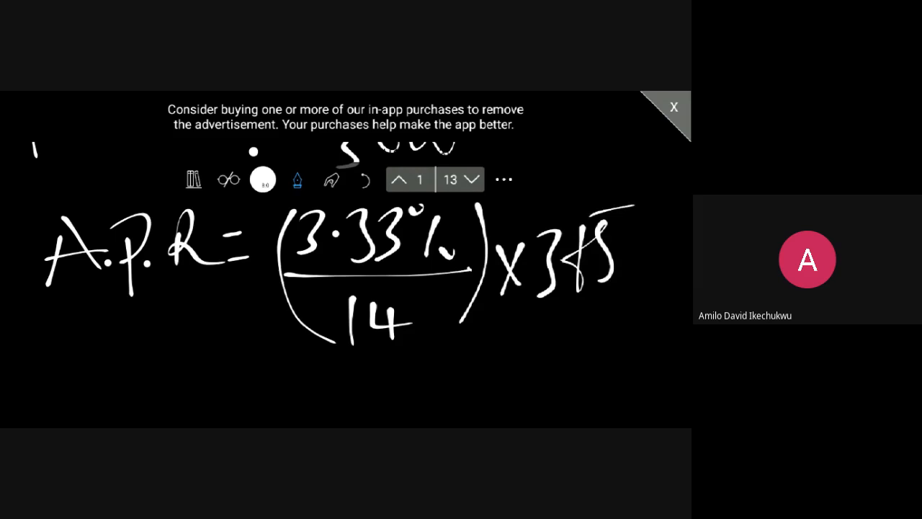
Write Loan A's APR result, about 86.0, on the line below.
left_click_drag(231, 371, 273, 382)
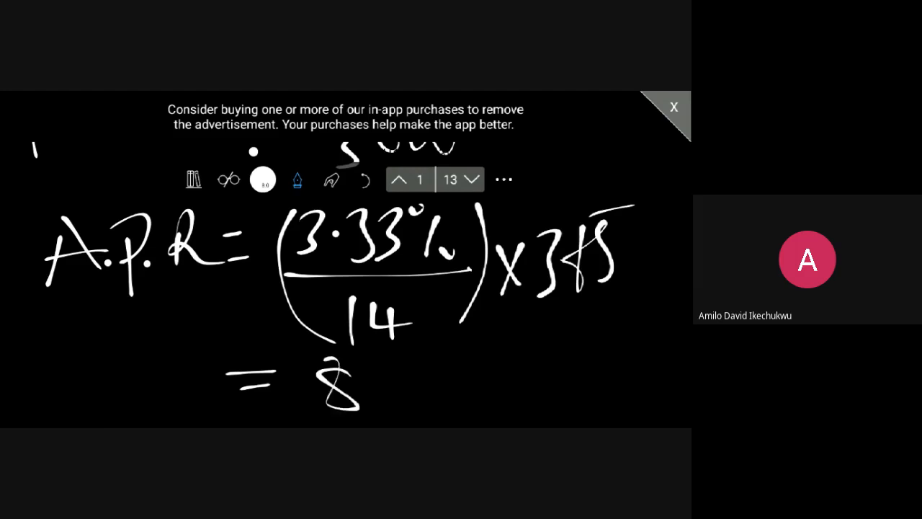
left_click_drag(375, 360, 393, 400)
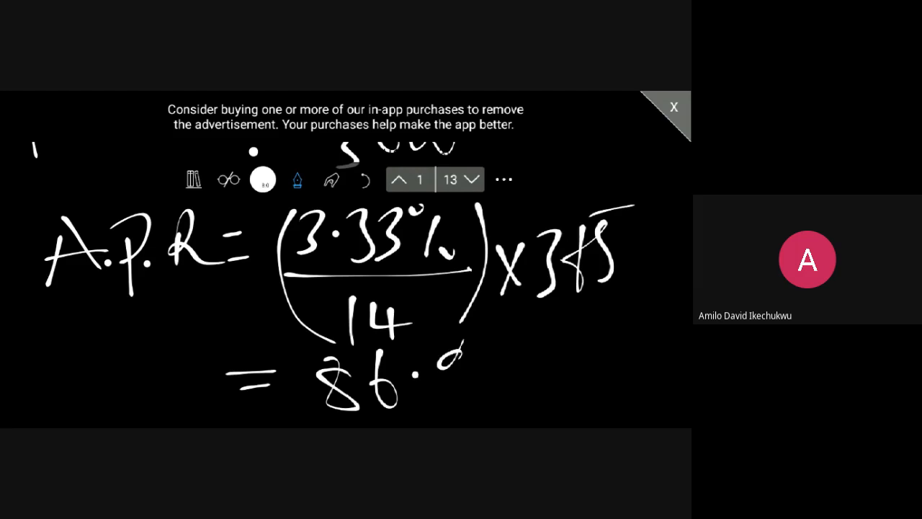
left_click_drag(447, 339, 533, 382)
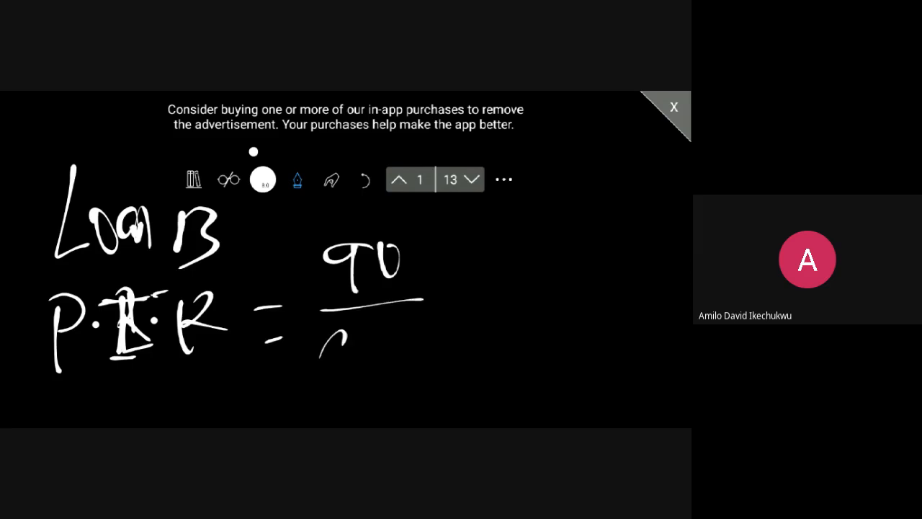
Write the denominator of Loan B's periodic-rate fraction.
left_click_drag(309, 339, 414, 353)
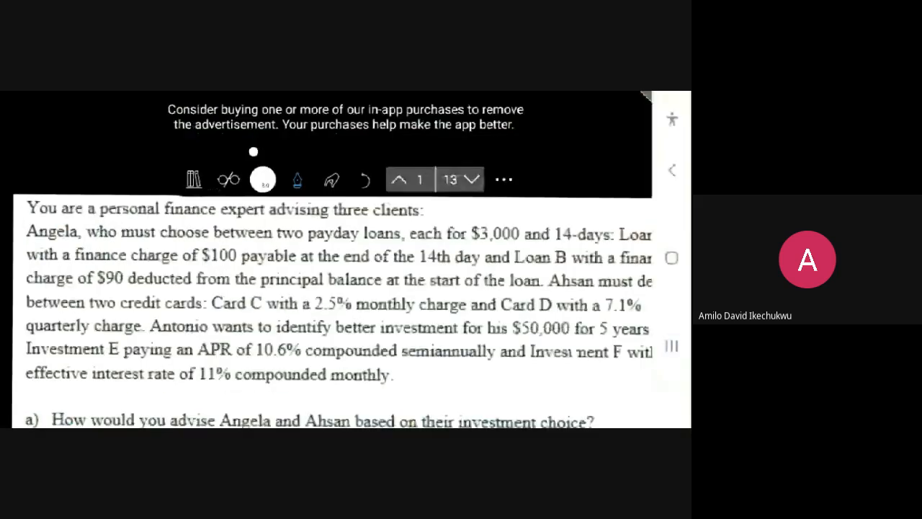
Scroll down and turn to a new page for Loan B's APR.
scroll("down", 3)
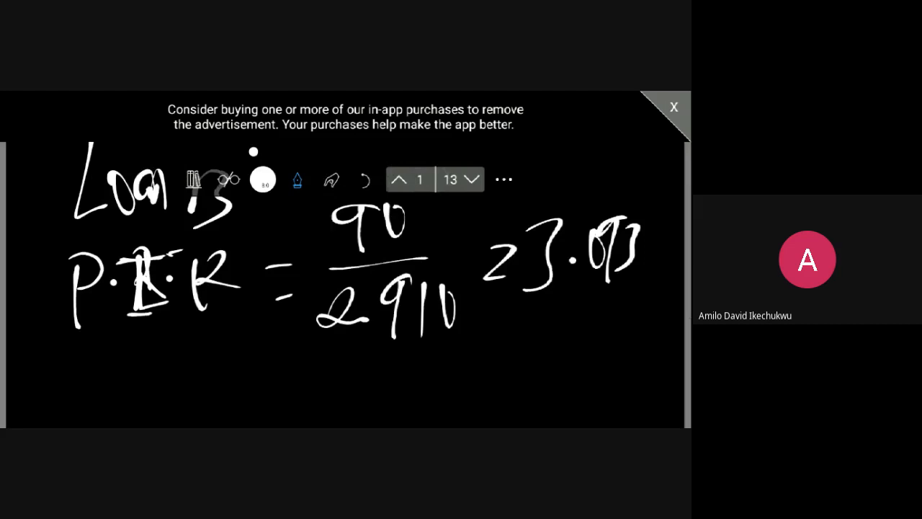
left_click(405, 179)
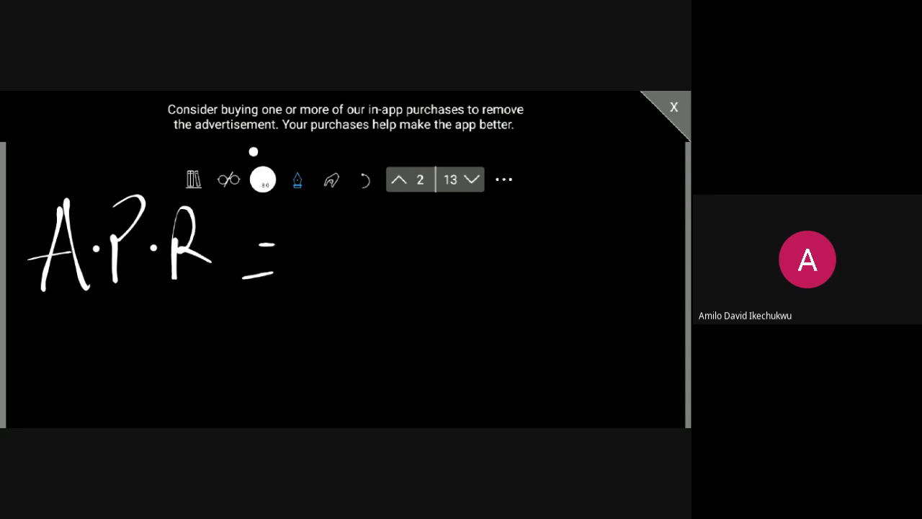
Handwrite Loan B's APR as (3.093% ÷ 11) × 365, correcting the multiplier.
left_click_drag(317, 231, 350, 259)
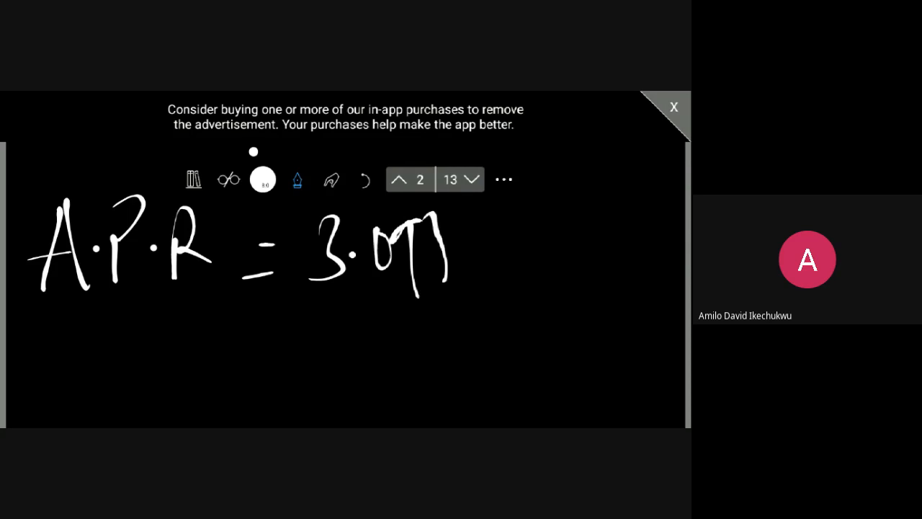
left_click_drag(433, 223, 443, 274)
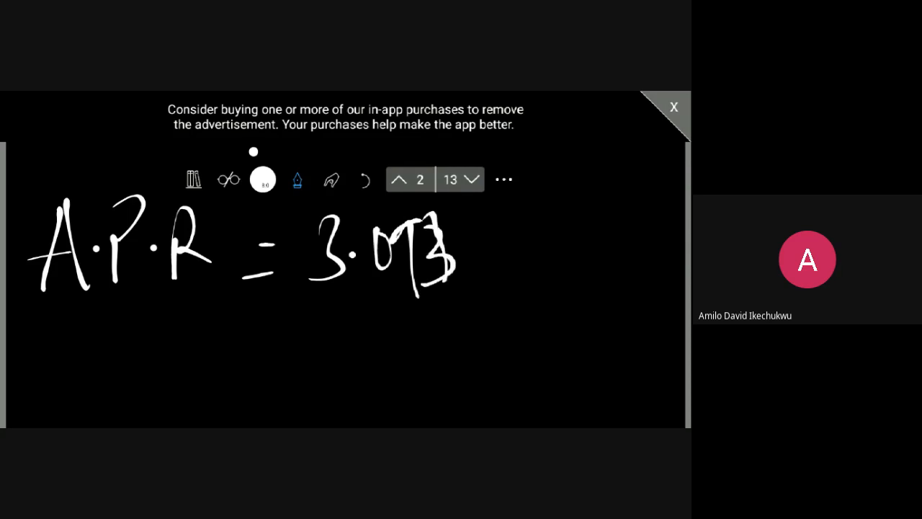
left_click_drag(468, 216, 494, 281)
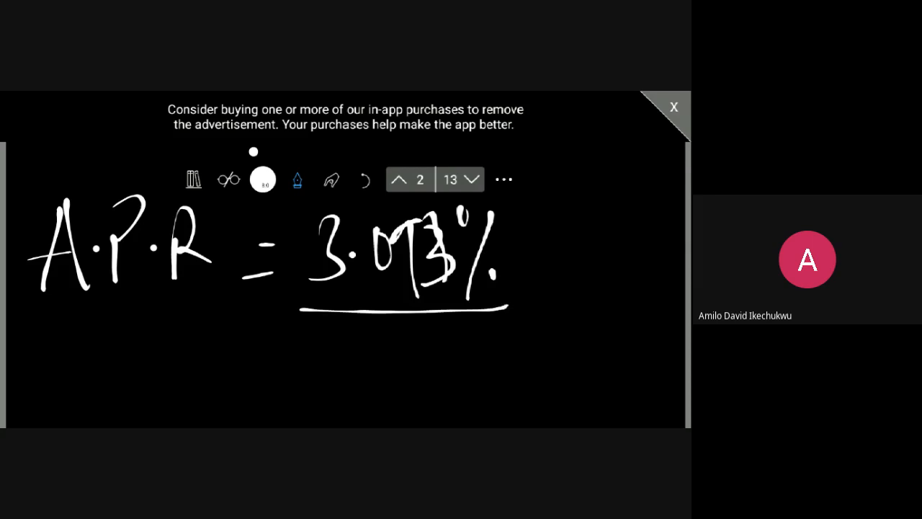
left_click_drag(360, 327, 400, 368)
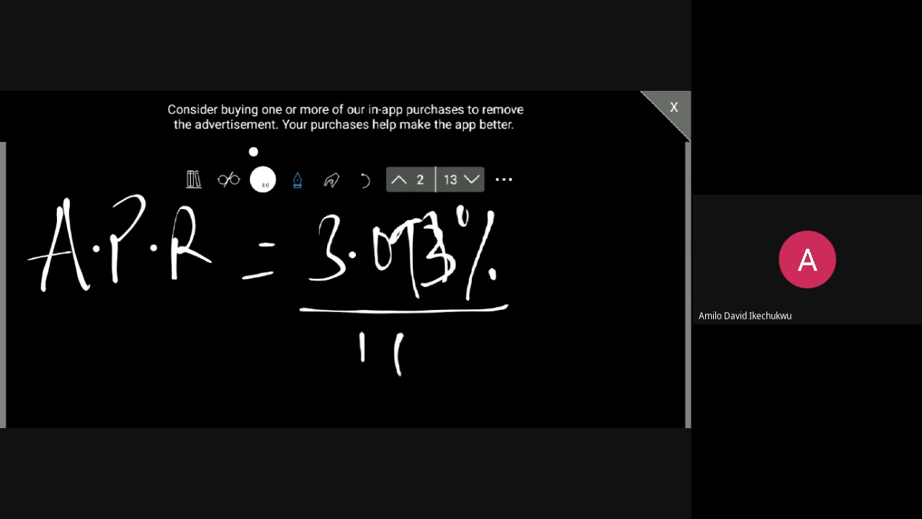
left_click_drag(508, 195, 498, 367)
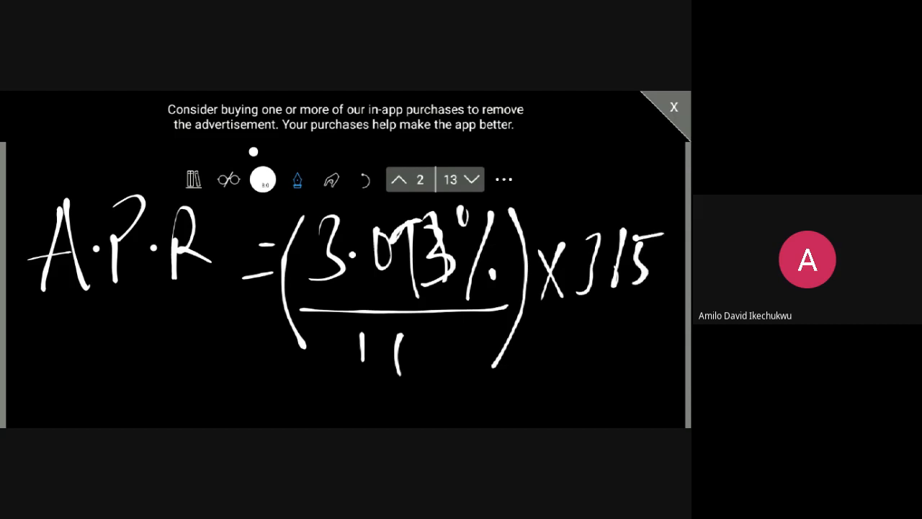
left_click_drag(616, 245, 627, 281)
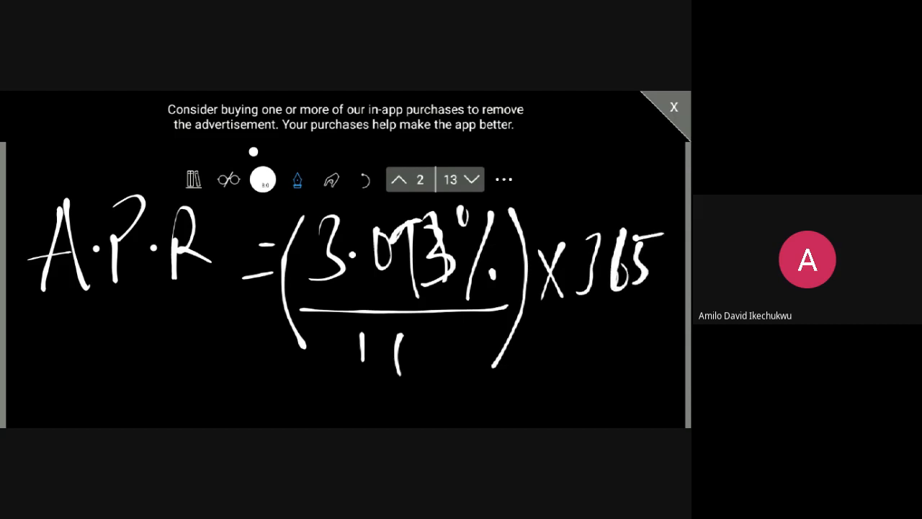
left_click_drag(155, 379, 180, 400)
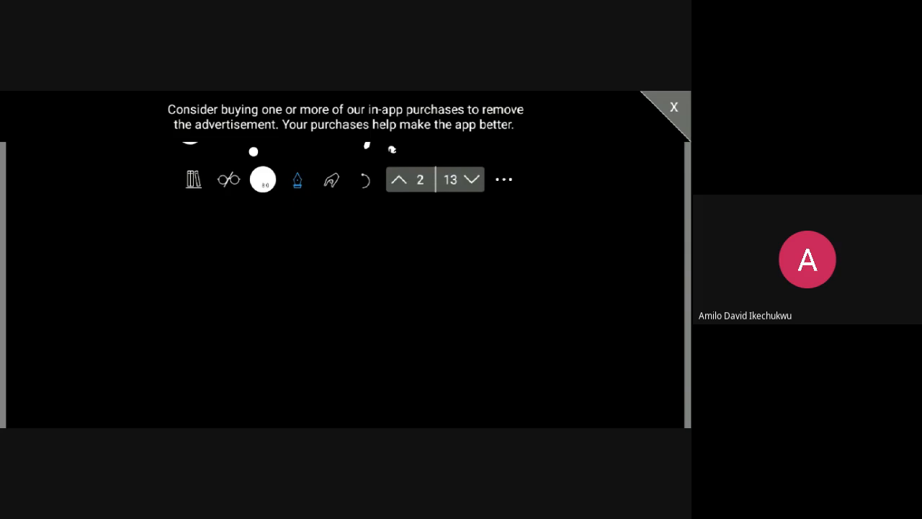
Write the heading 'Card D' on the blank page.
left_click_drag(54, 206, 40, 259)
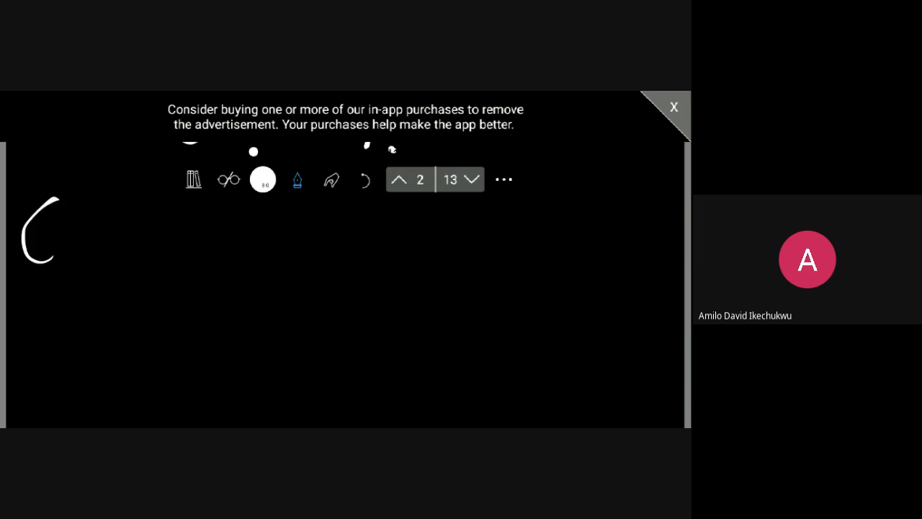
left_click_drag(61, 216, 72, 252)
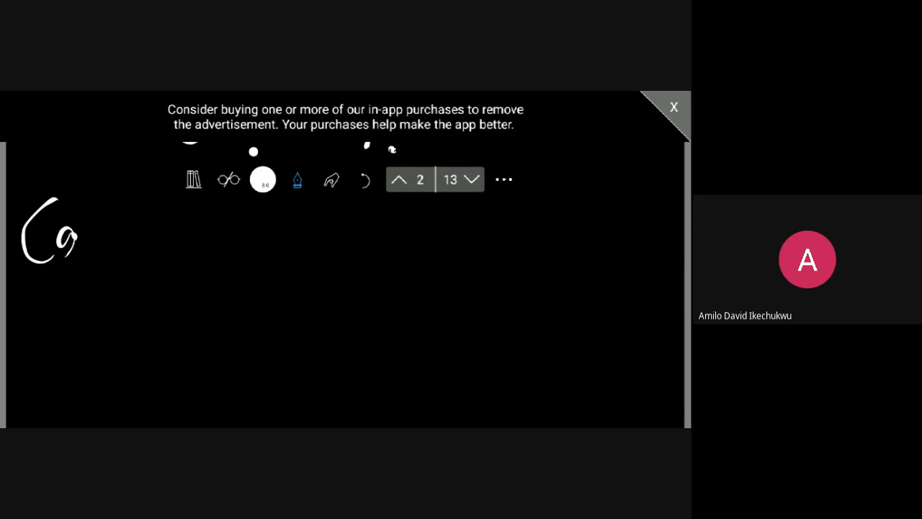
left_click_drag(79, 231, 126, 231)
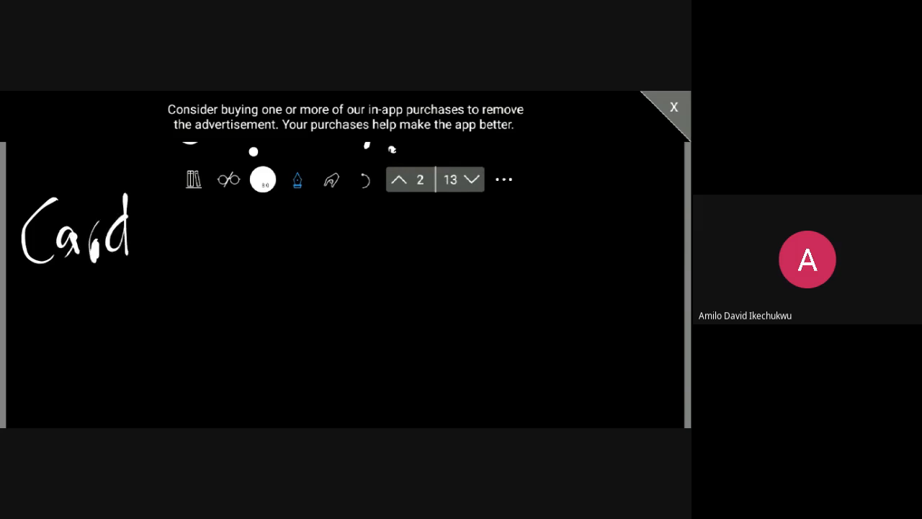
left_click_drag(151, 209, 201, 259)
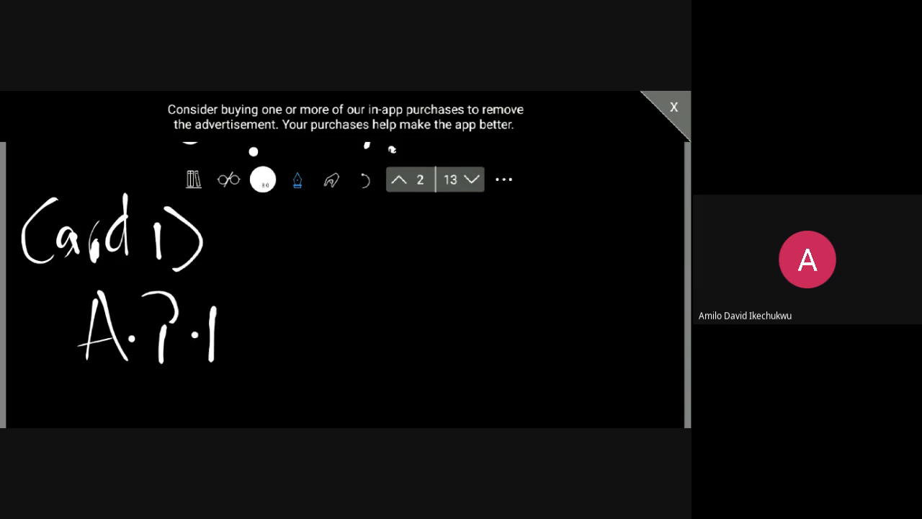
Write A.P.R = 7.11% × 12 over 3 and begin the result line.
left_click_drag(209, 317, 281, 324)
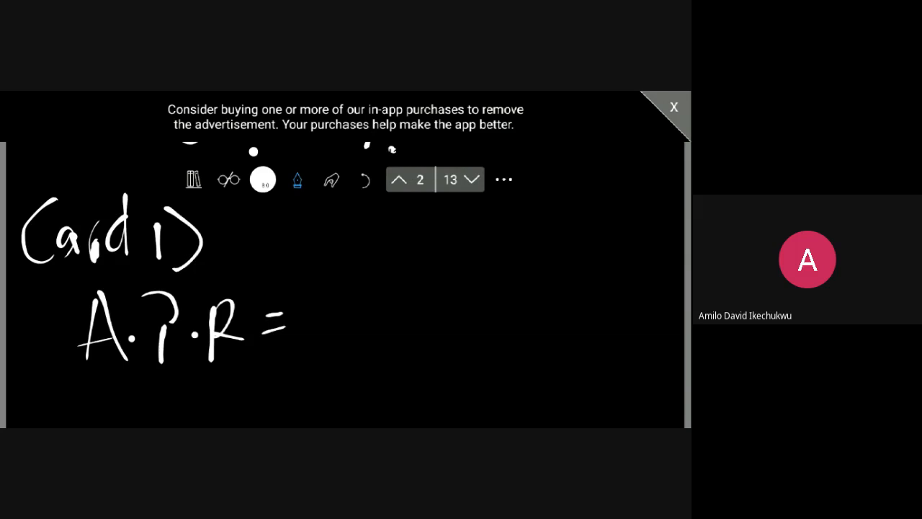
left_click_drag(324, 281, 361, 317)
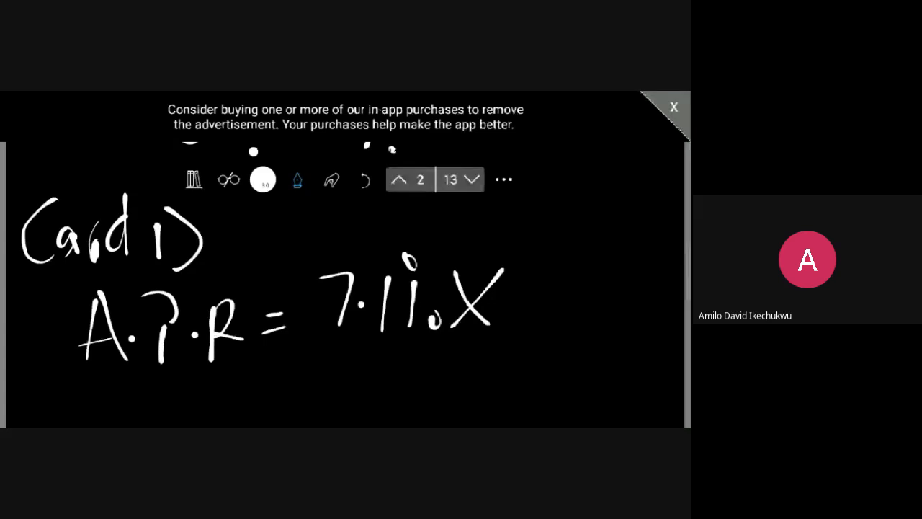
left_click_drag(519, 303, 577, 310)
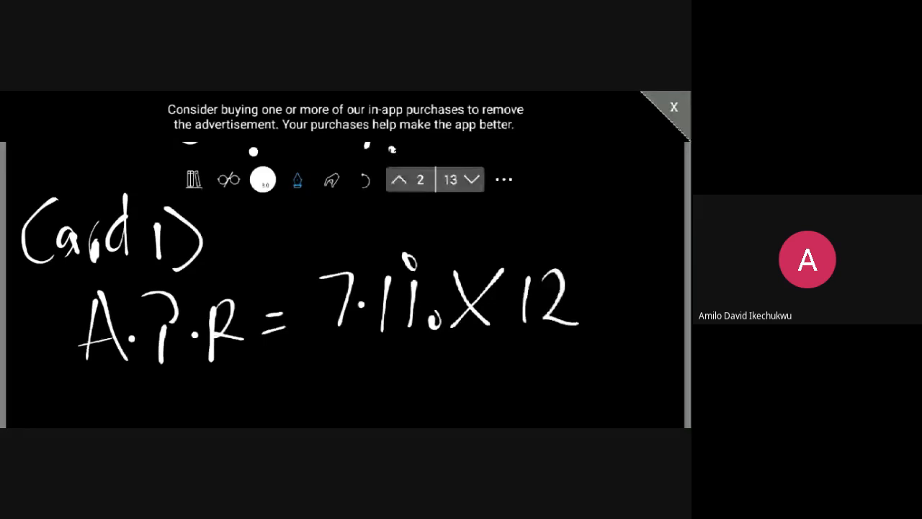
left_click_drag(310, 335, 565, 328)
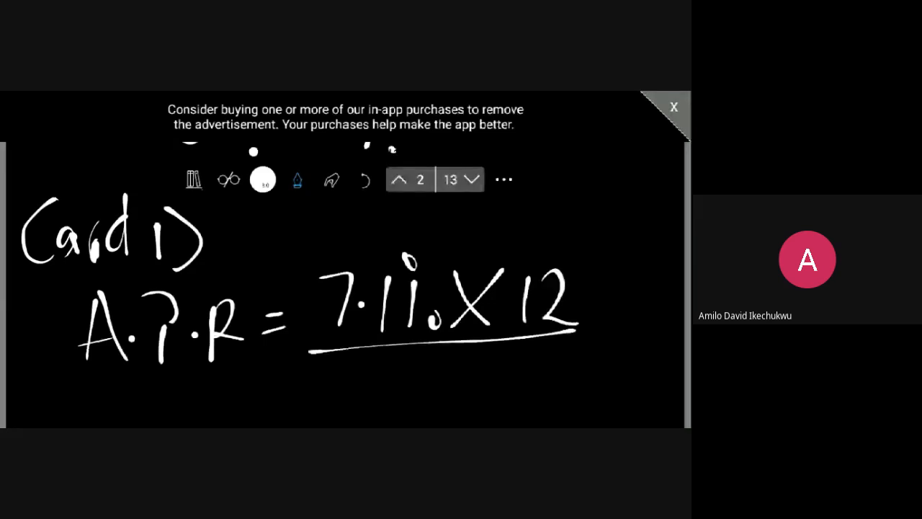
left_click_drag(432, 353, 450, 375)
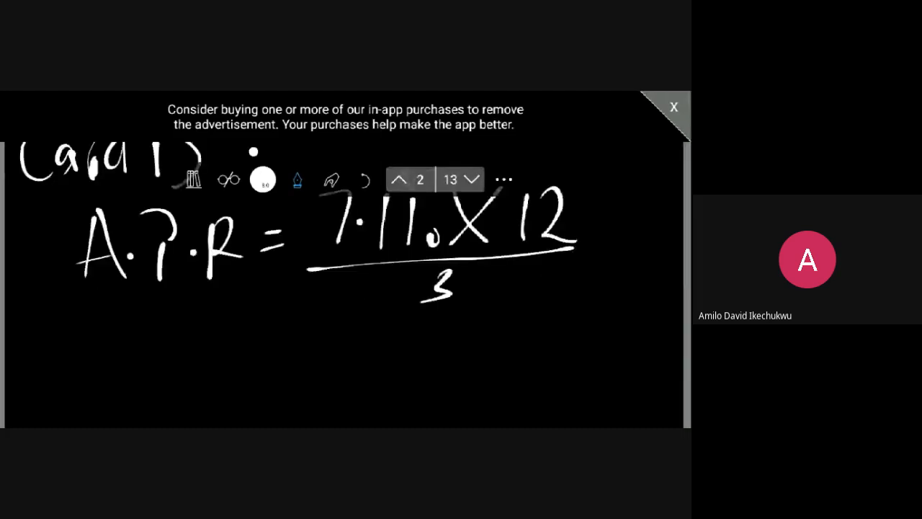
left_click_drag(256, 321, 277, 342)
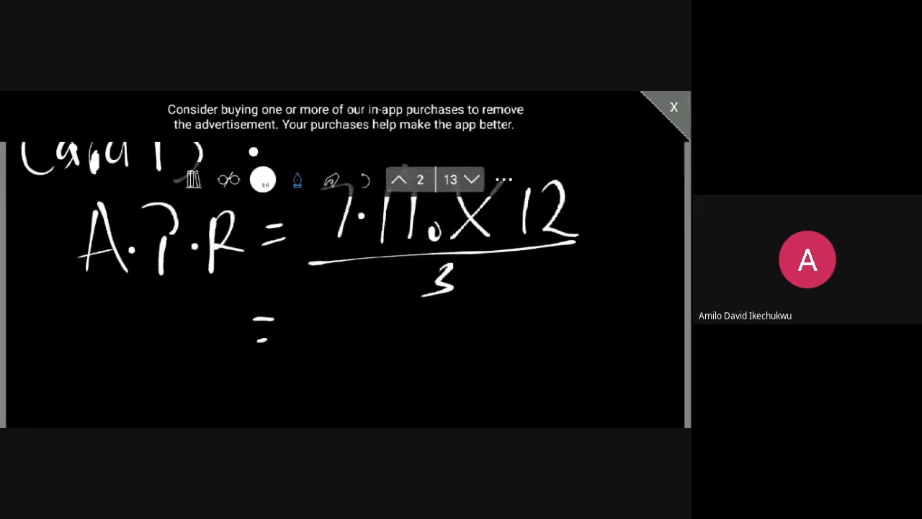
left_click_drag(310, 317, 338, 367)
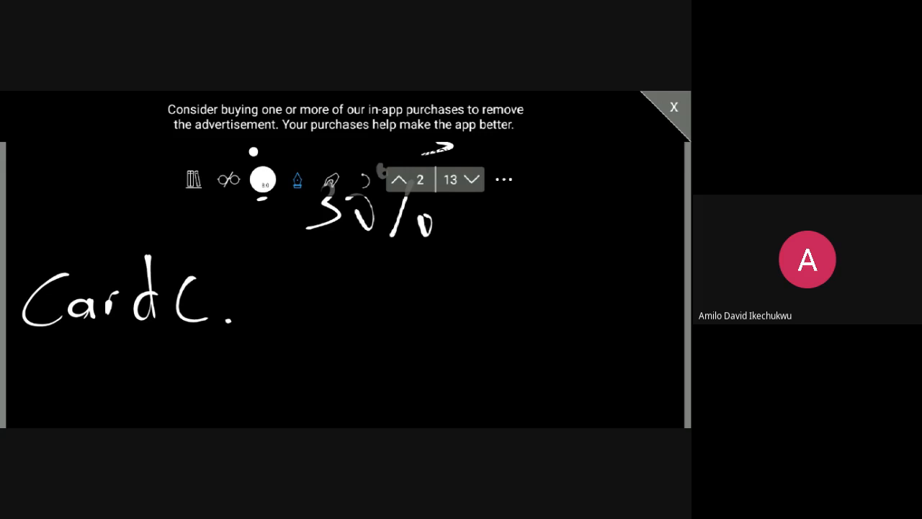
Write A.P.R = 2.5% beneath the Card C heading.
left_click_drag(130, 332, 187, 404)
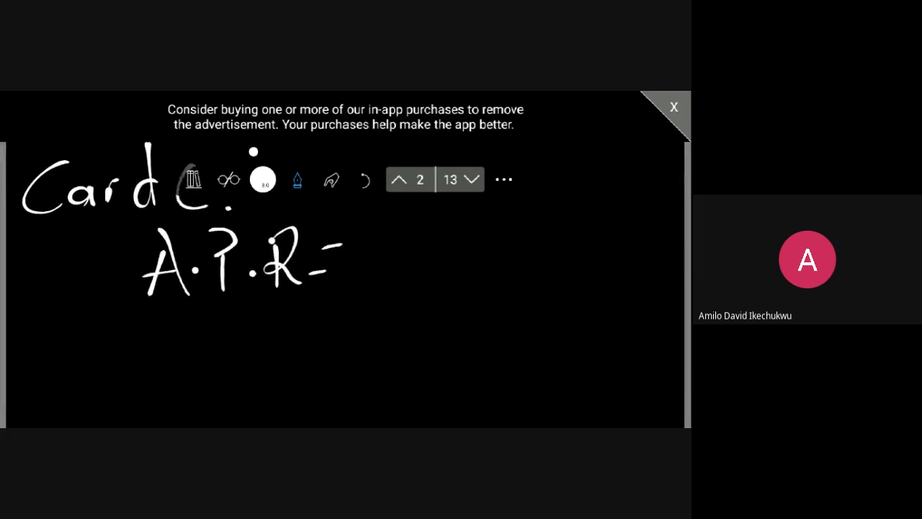
left_click_drag(393, 238, 385, 263)
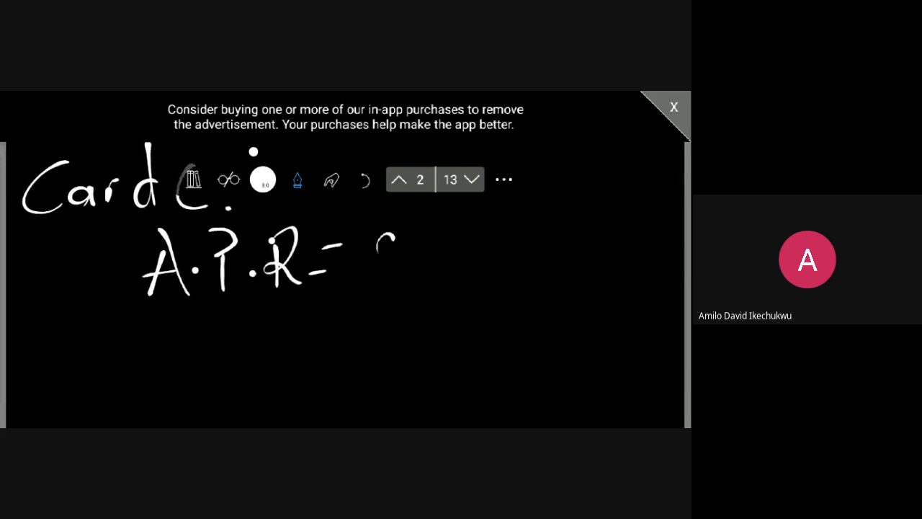
left_click_drag(378, 238, 393, 274)
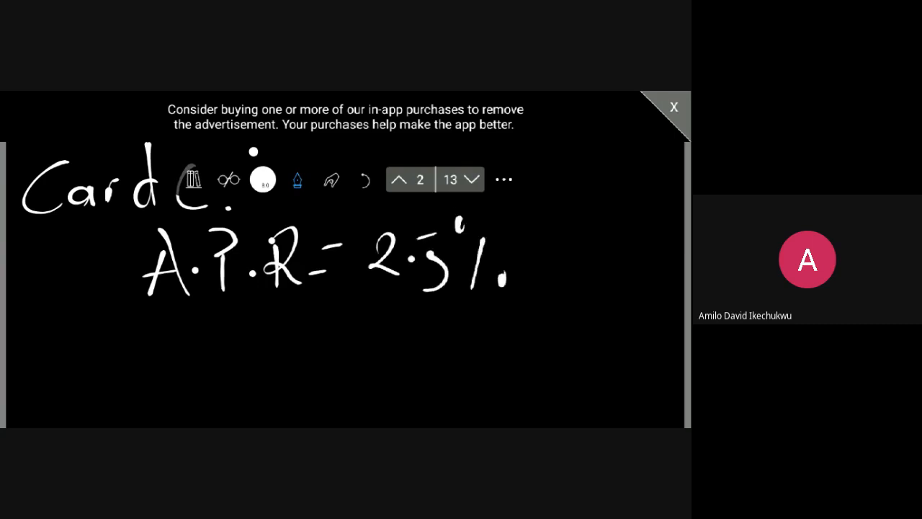
left_click_drag(519, 259, 570, 260)
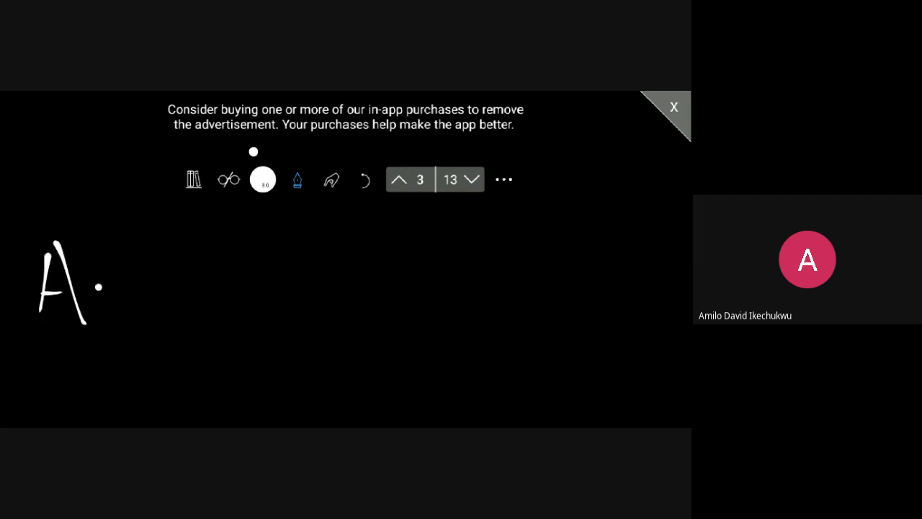
Handwrite the heading 'A.P.R – Investing F' with an equals sign below it.
left_click_drag(108, 259, 216, 302)
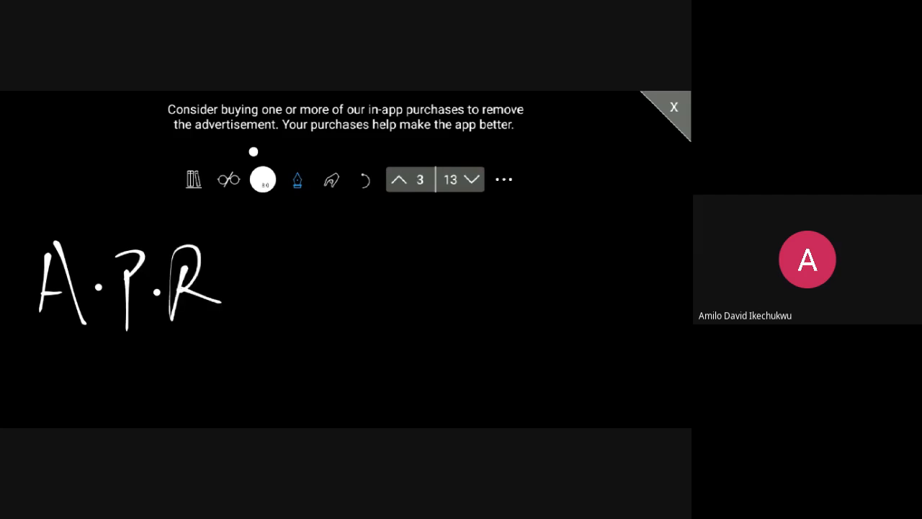
left_click_drag(241, 286, 256, 286)
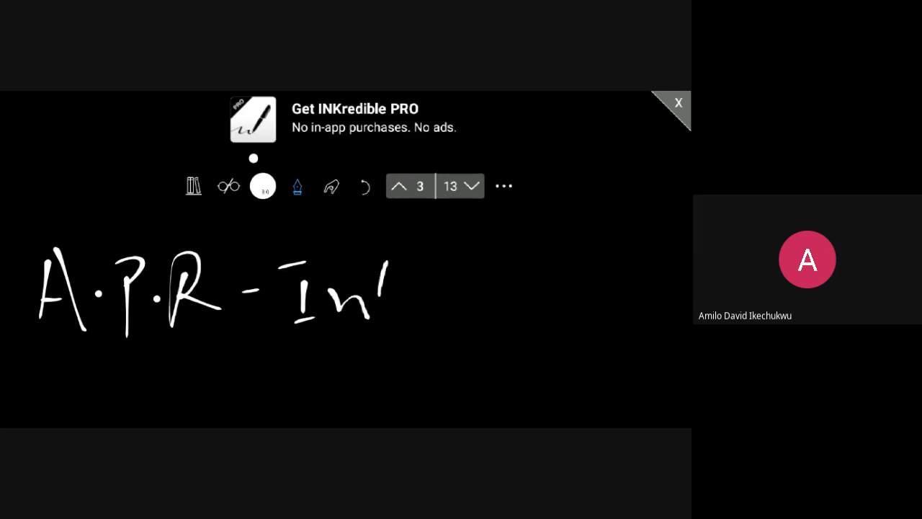
left_click_drag(371, 296, 425, 302)
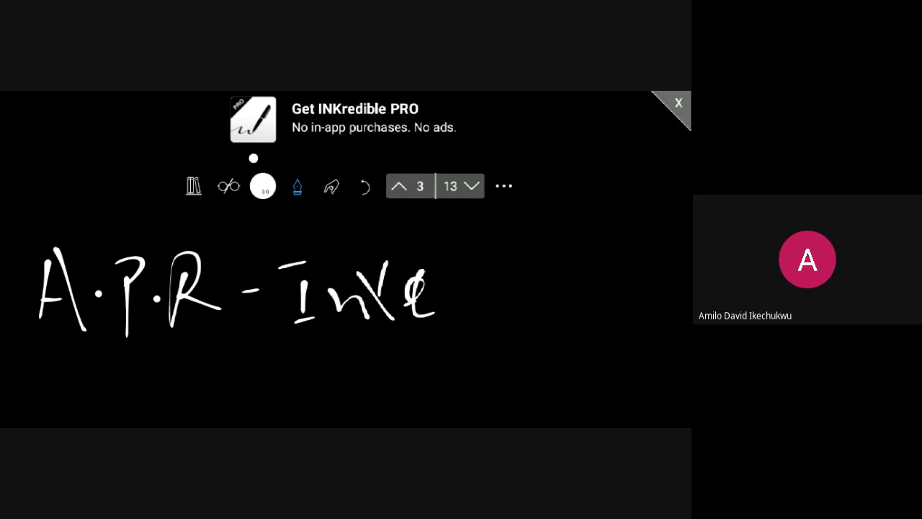
left_click_drag(436, 295, 570, 282)
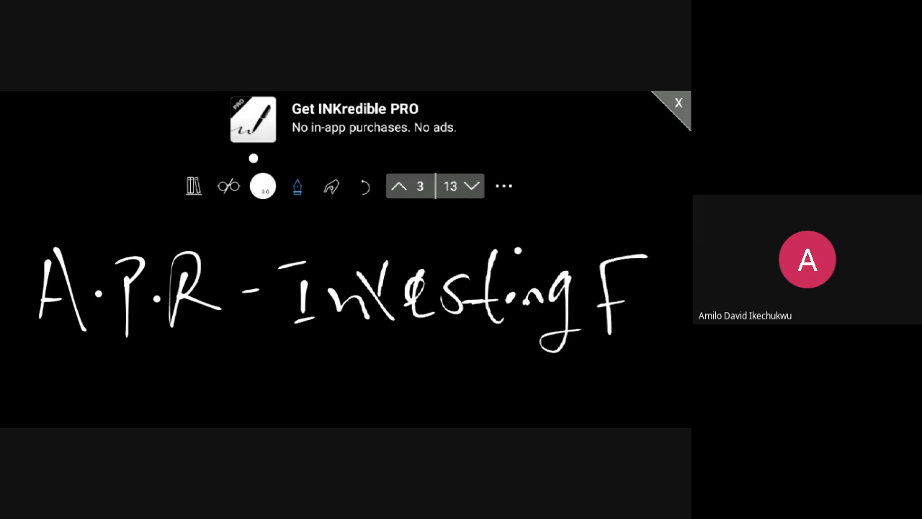
left_click_drag(29, 378, 93, 374)
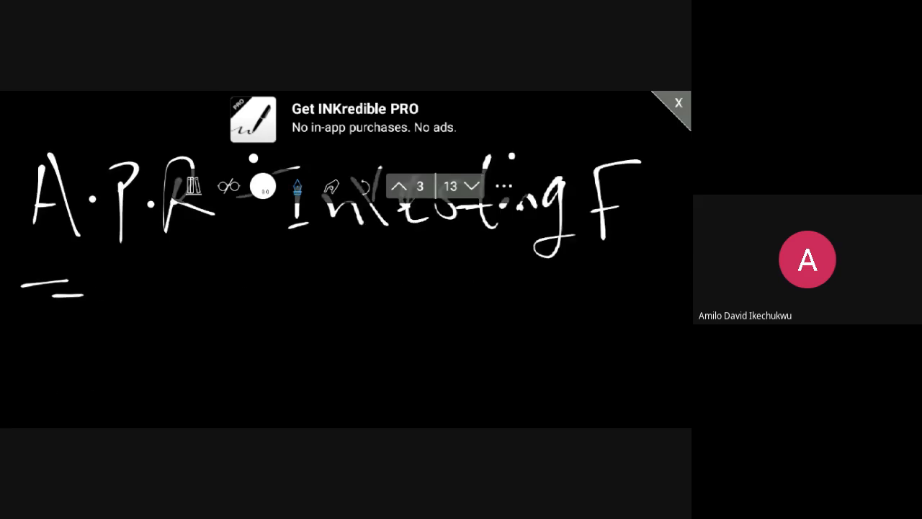
Write Investment F's expression 12 × ((1 + 11%)^(1/12) − 1).
left_click_drag(155, 303, 180, 324)
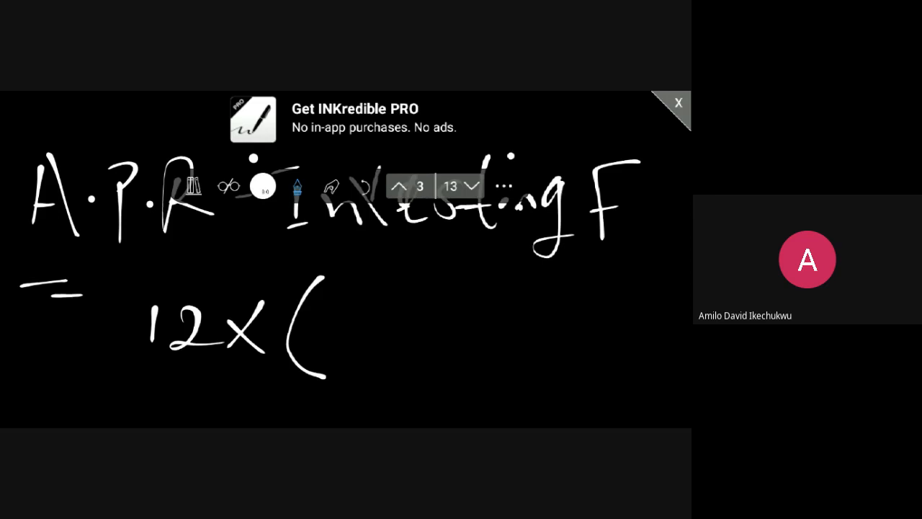
left_click_drag(339, 296, 368, 356)
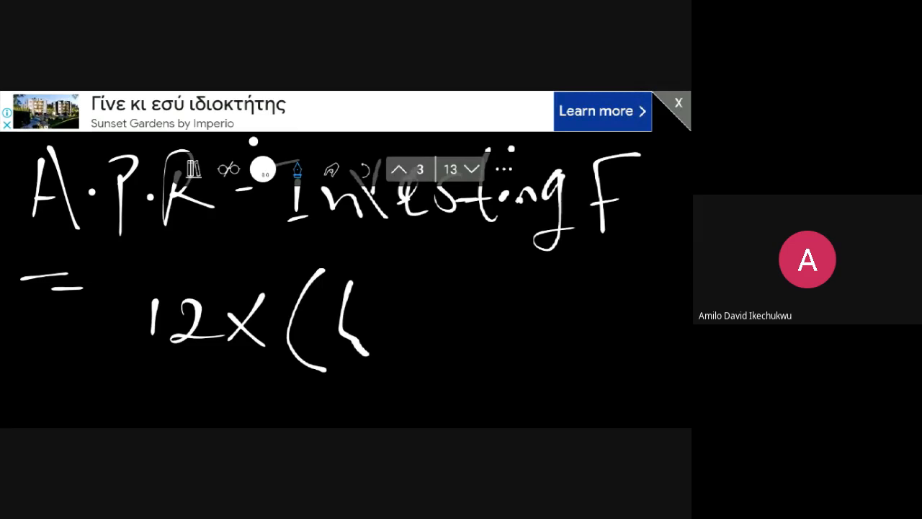
left_click_drag(389, 288, 451, 339)
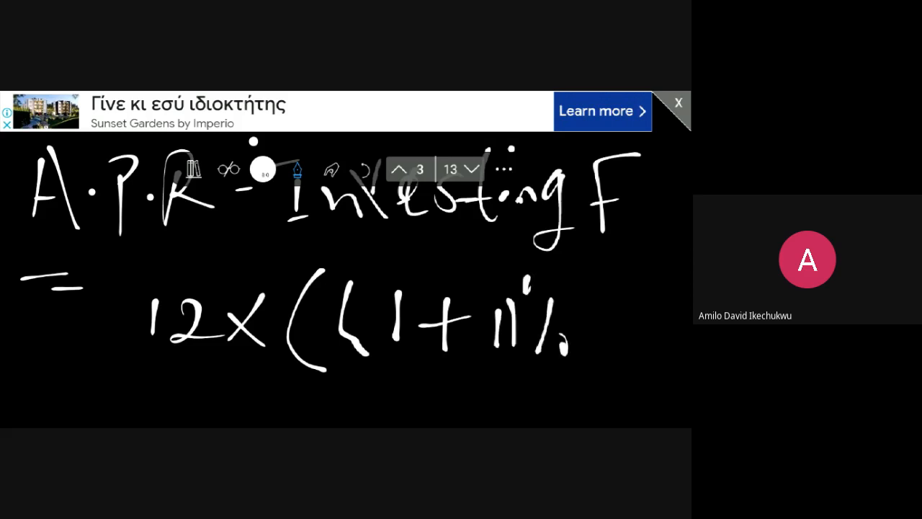
left_click_drag(576, 288, 583, 368)
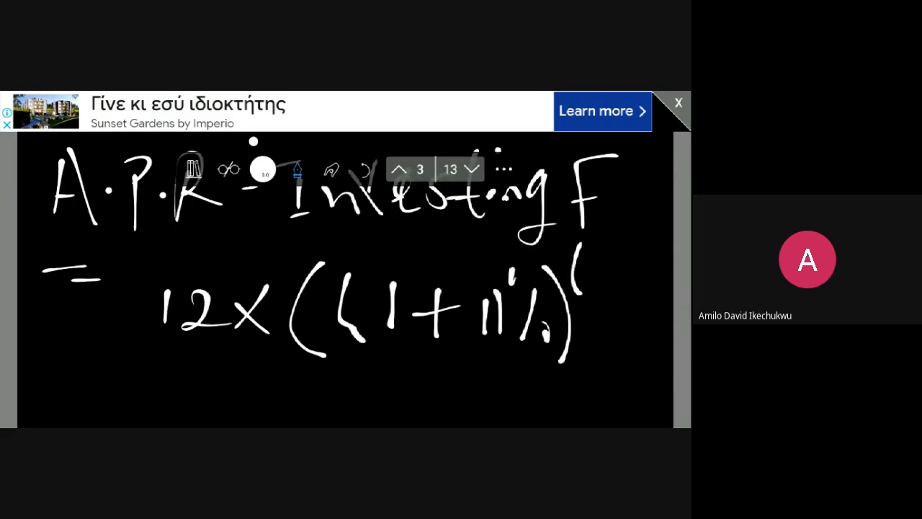
left_click_drag(591, 259, 627, 281)
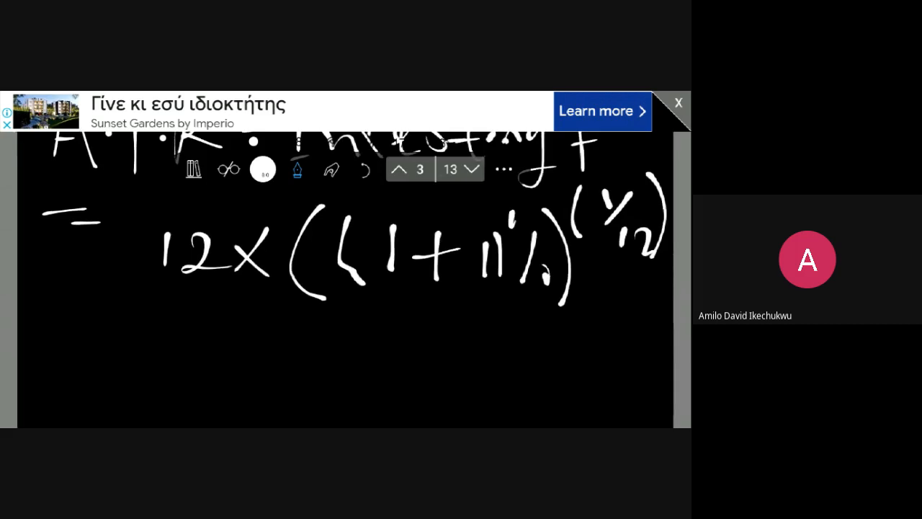
left_click_drag(195, 353, 227, 353)
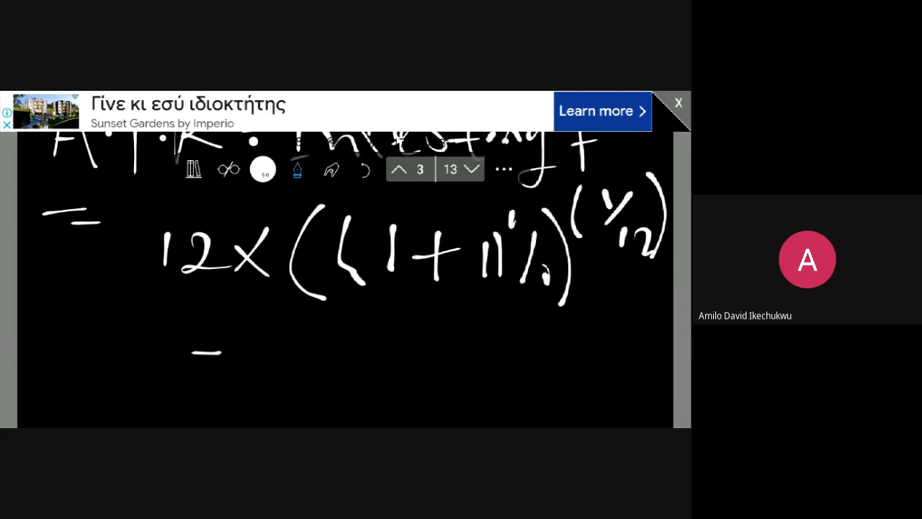
left_click_drag(224, 353, 245, 353)
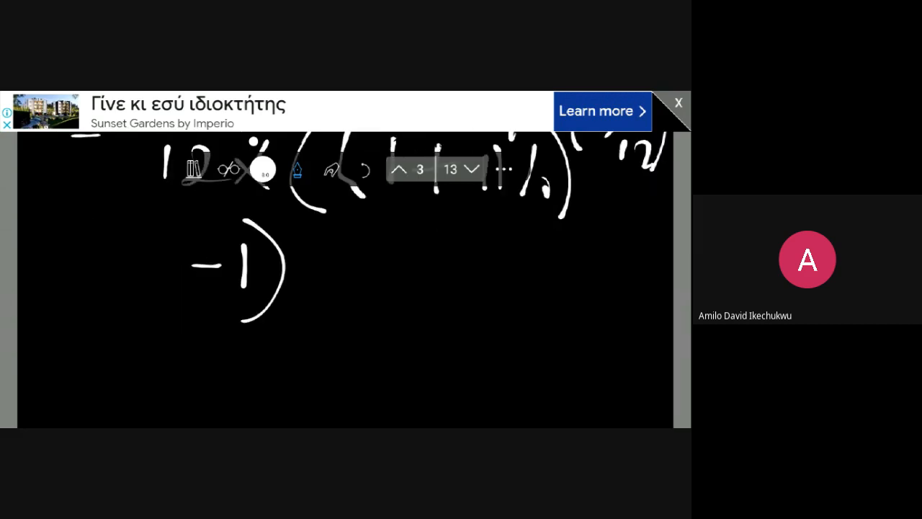
Write the final result = 10.48%.
left_click_drag(94, 358, 133, 371)
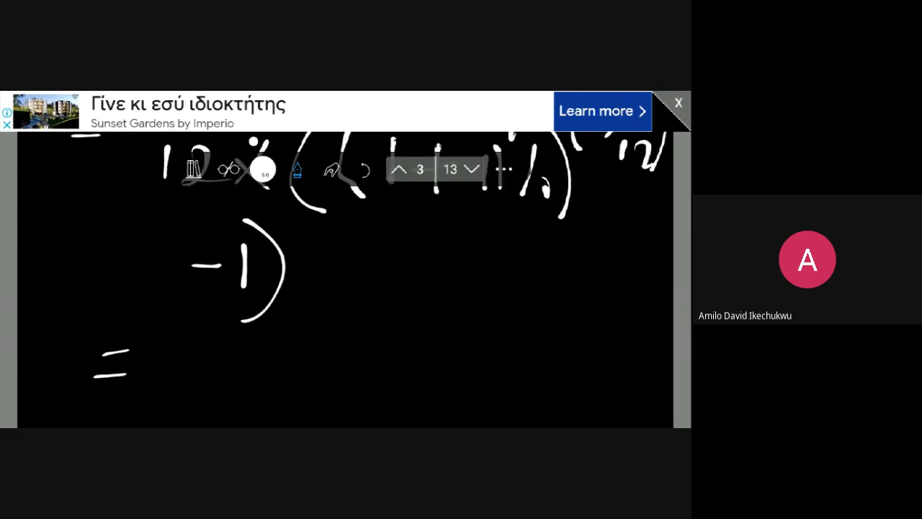
left_click_drag(184, 360, 223, 364)
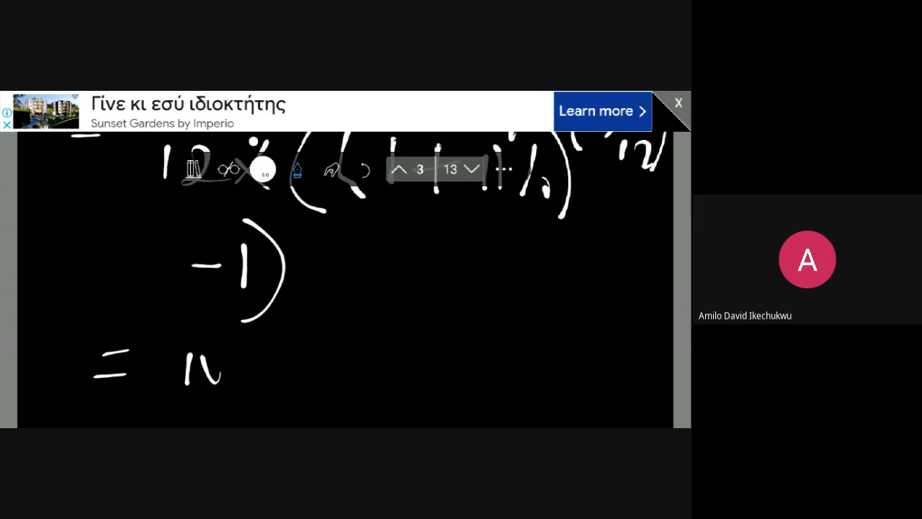
left_click_drag(224, 371, 234, 375)
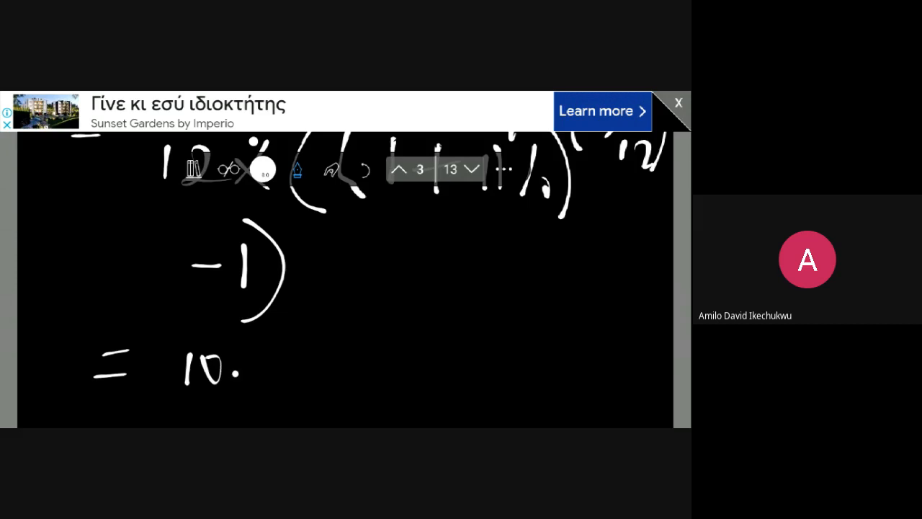
left_click_drag(231, 368, 339, 410)
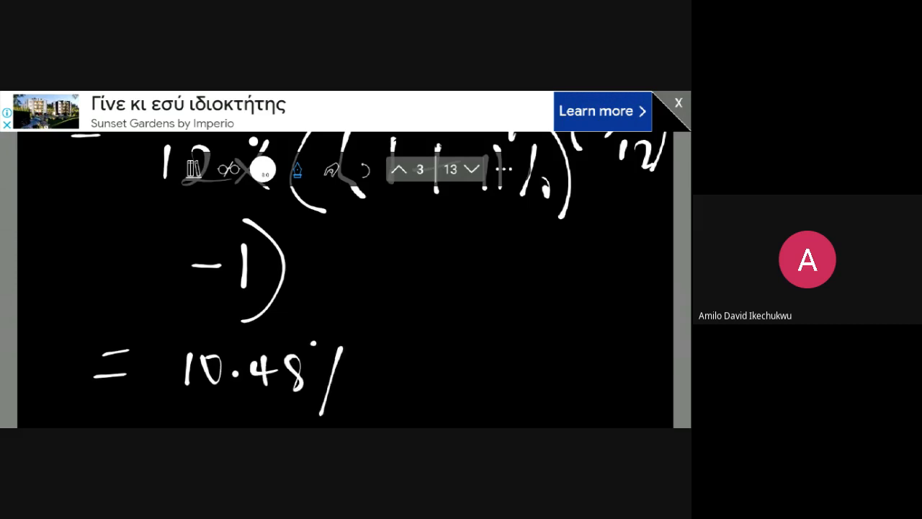